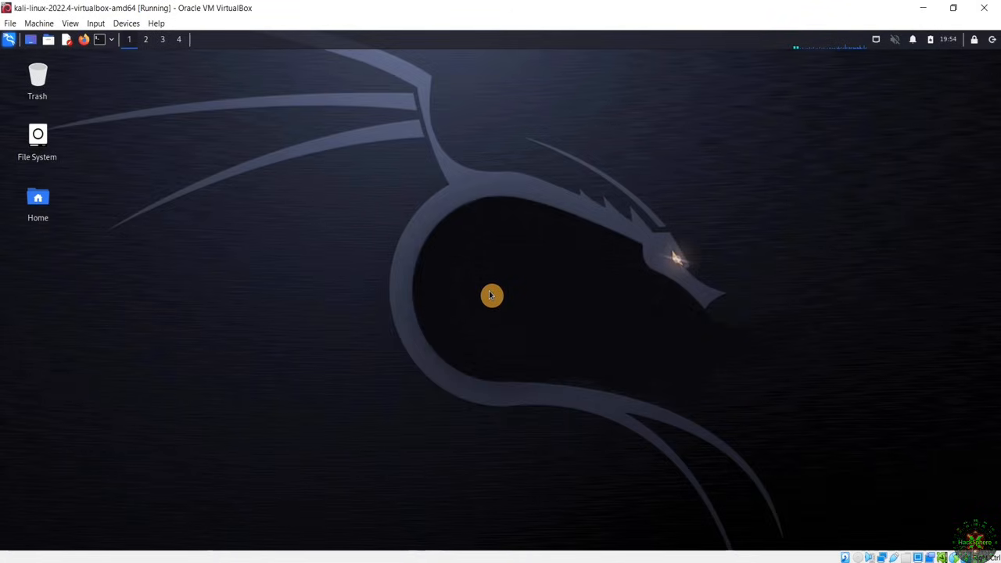
mouse_move(479, 285)
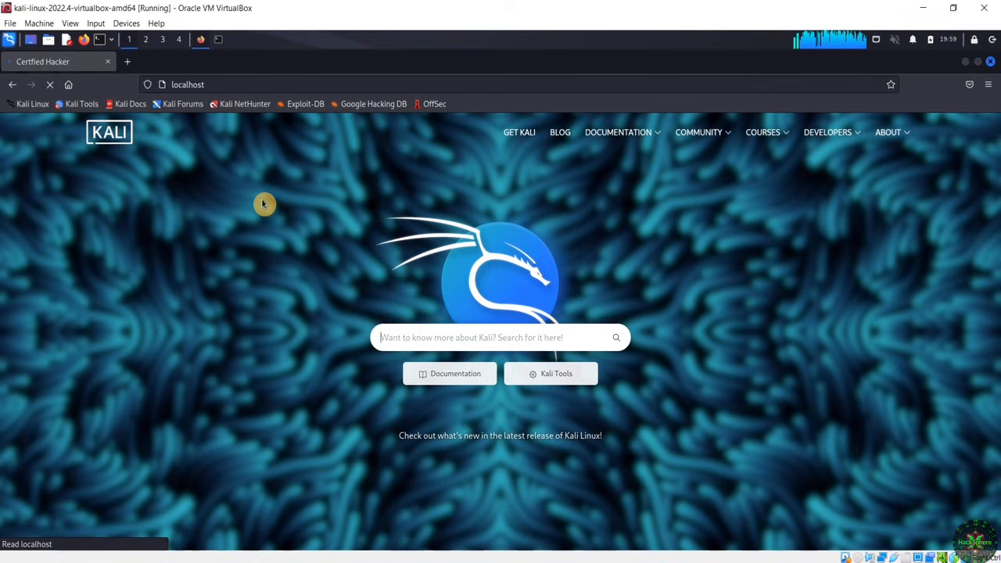
mouse_move(266, 247)
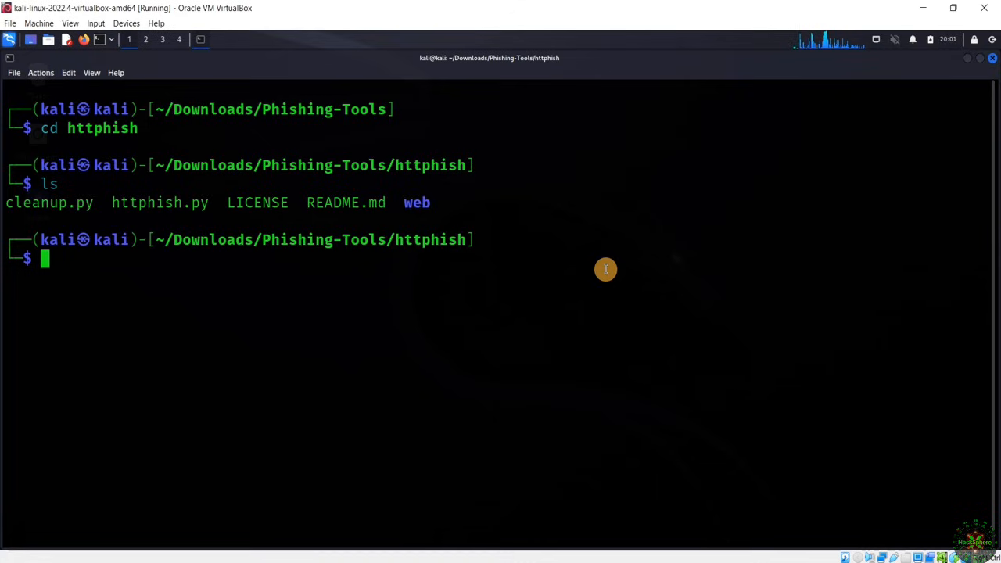
text(cd web)
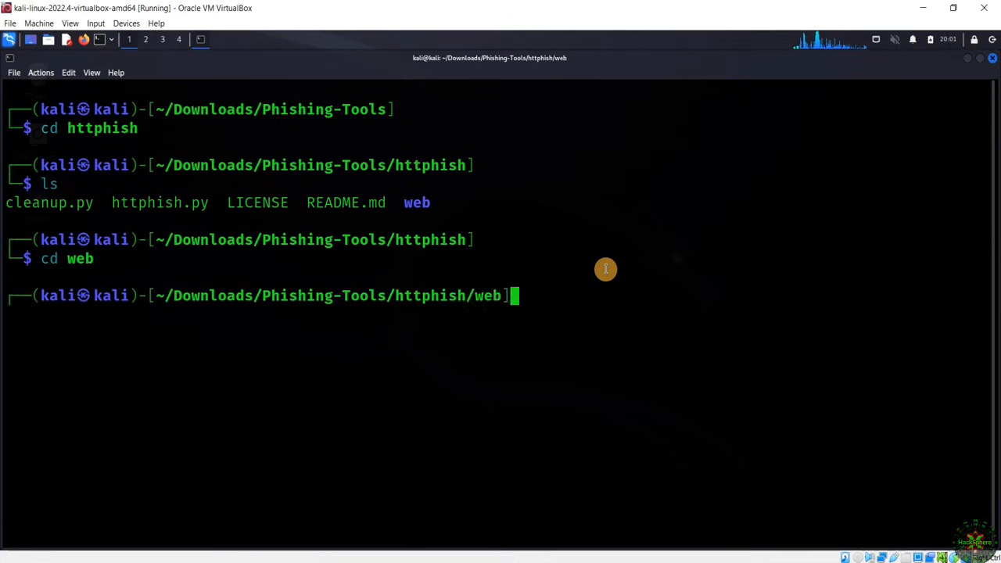